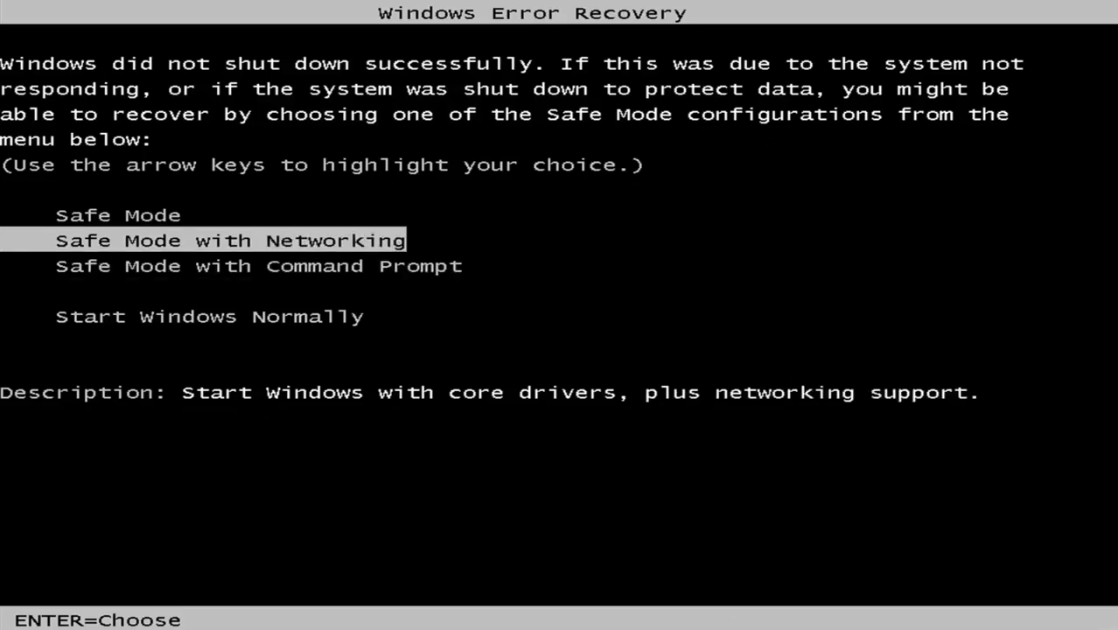
Step: Choose Safe Mode with Networking from the Windows Error Recovery boot menu
key(up)
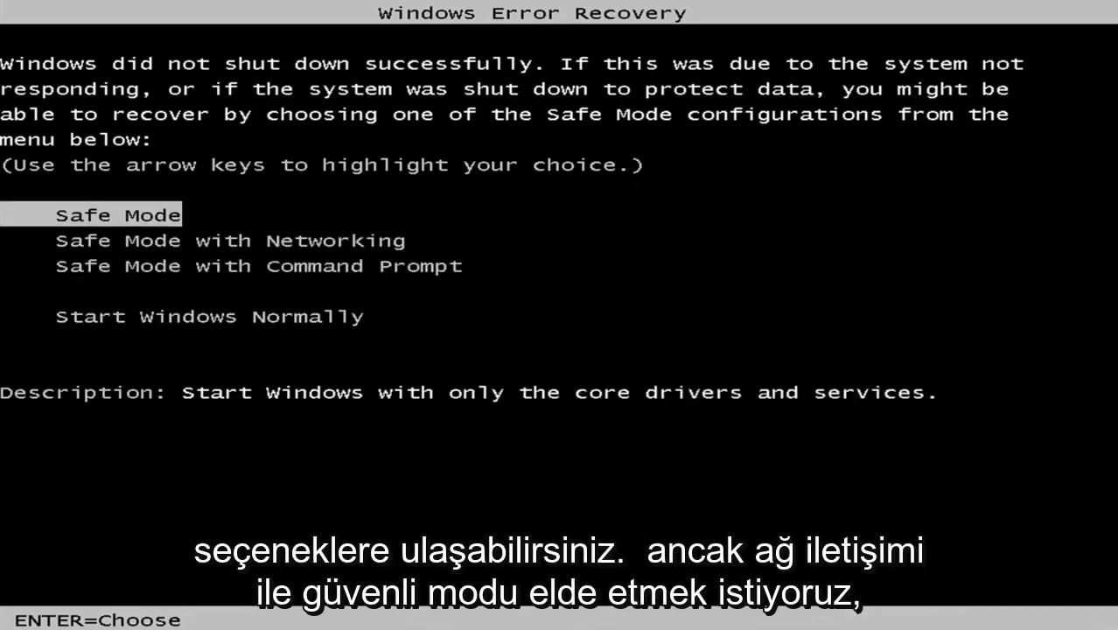
key(Down)
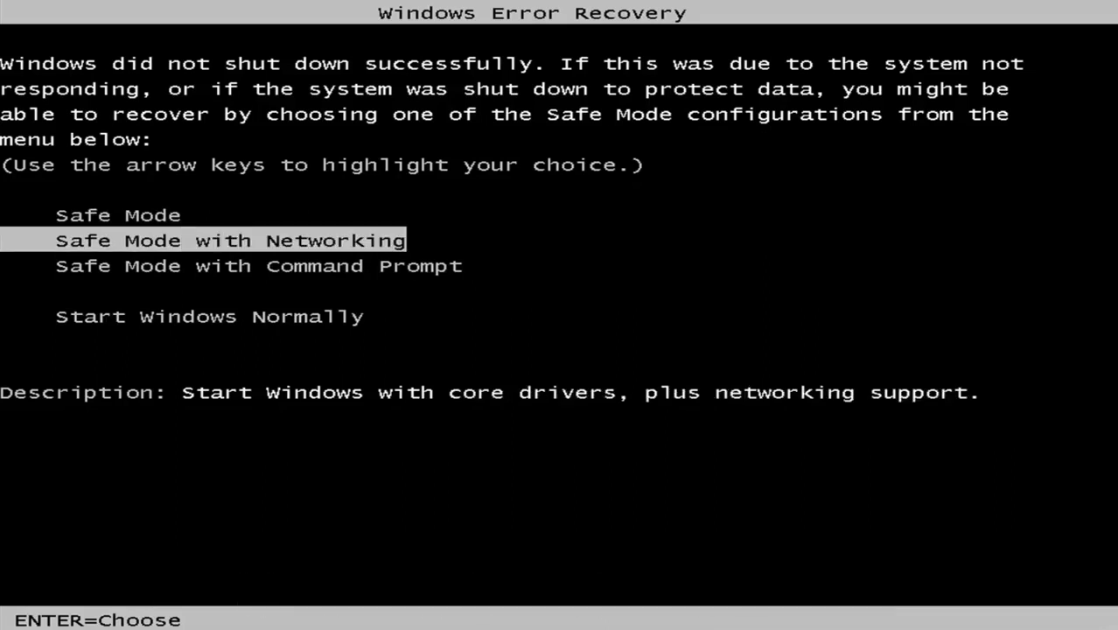
key(enter)
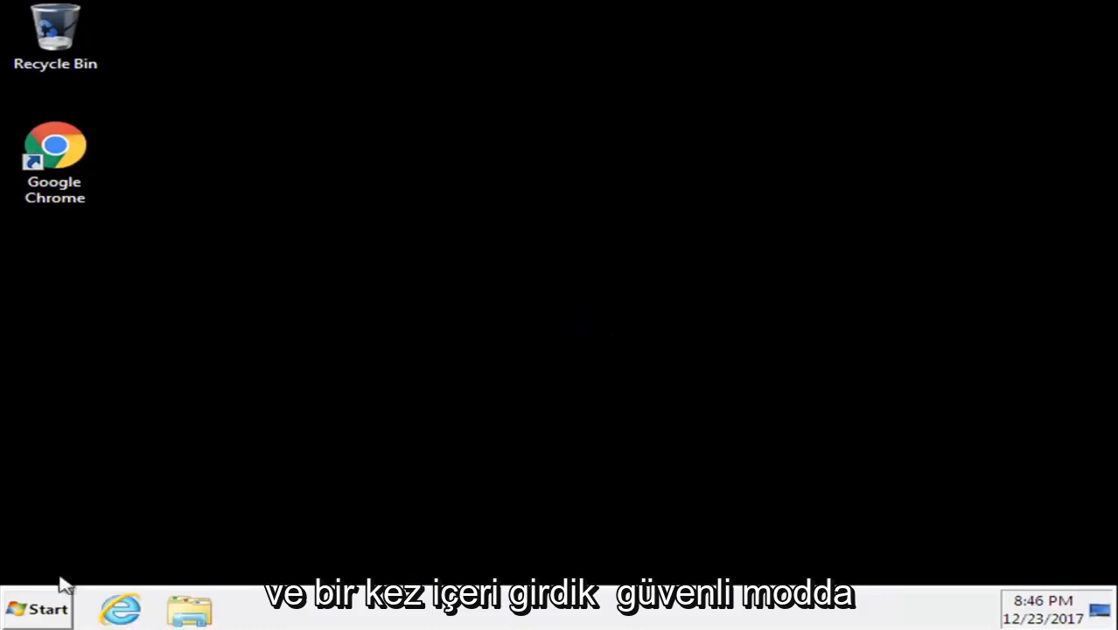
Step: Search the Start menu for 'system' and launch System Restore
click(37, 608)
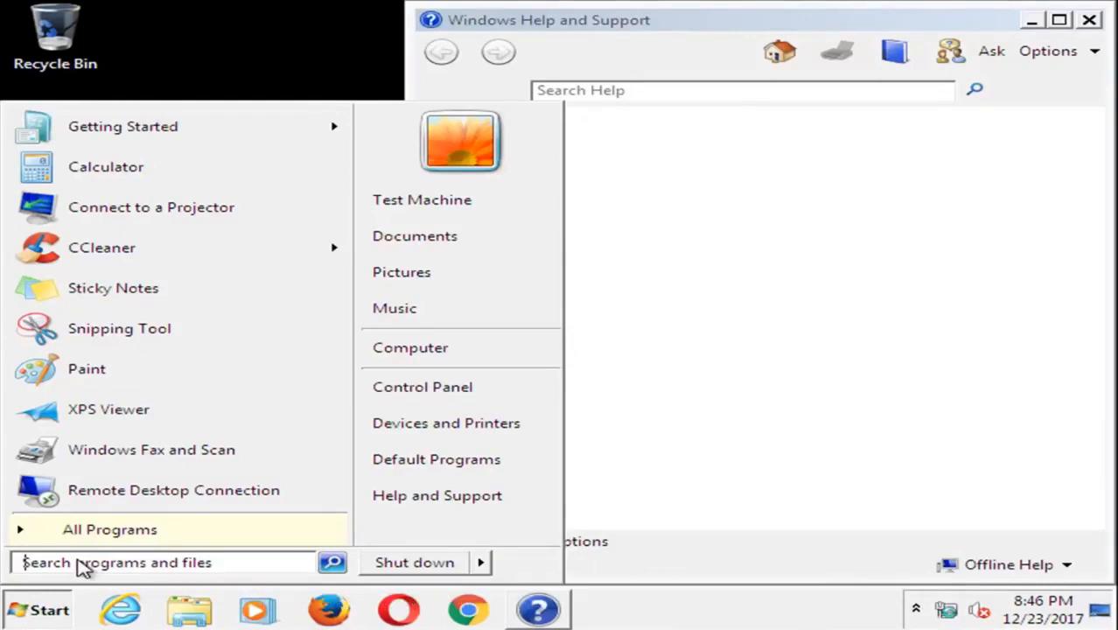
text(system res)
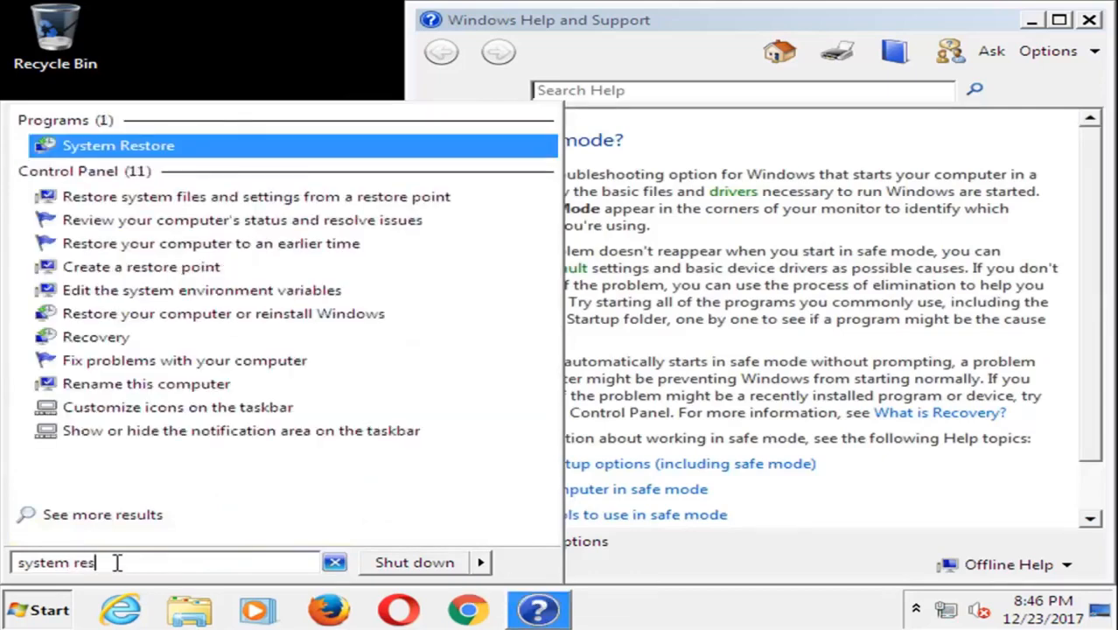
mouse_move(79, 153)
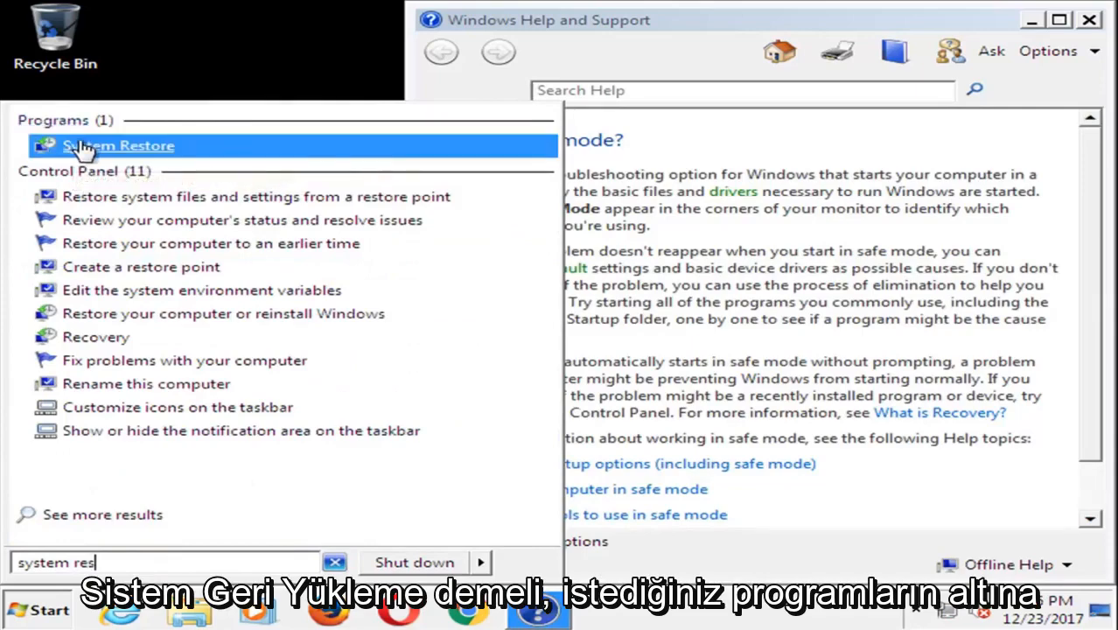
click(119, 146)
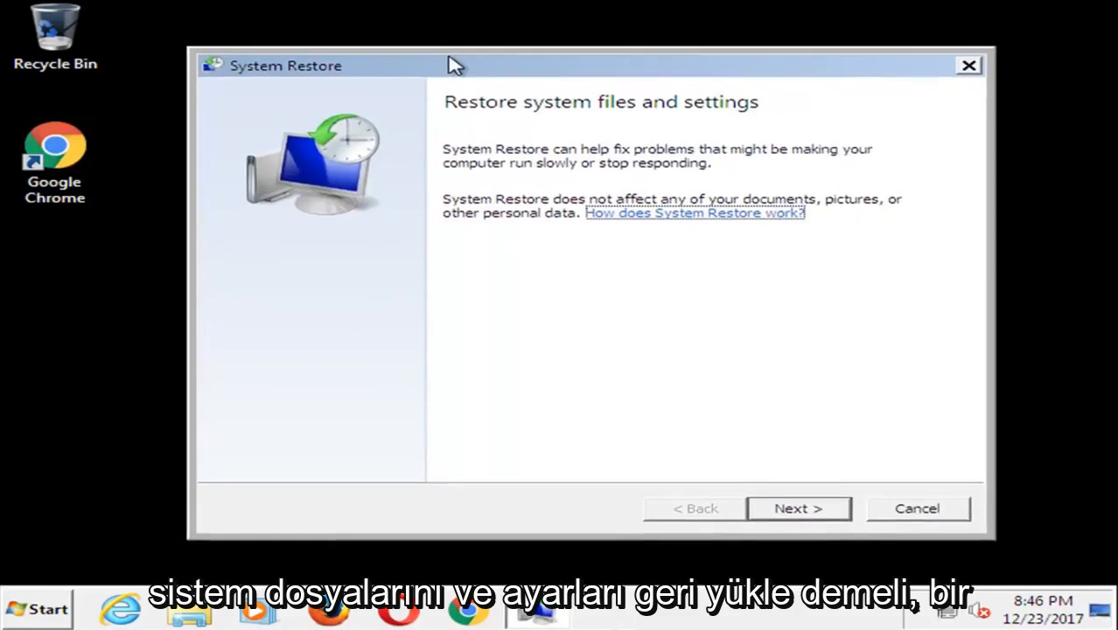
Step: Pick the 10/28/2017 Installed VMware Tools restore point and finish the wizard
click(797, 508)
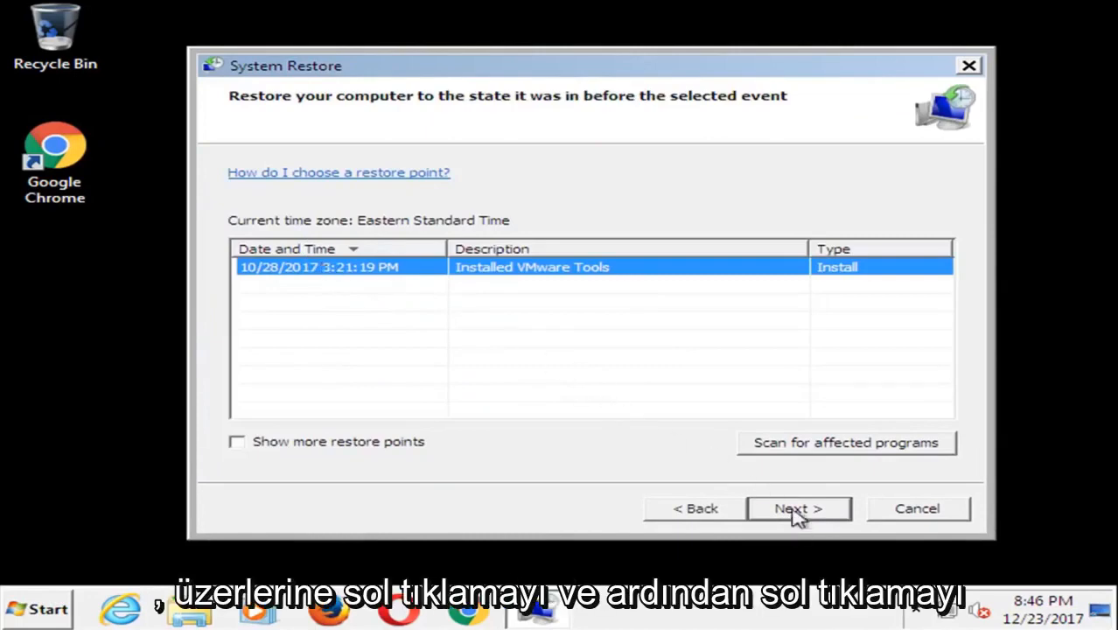
click(797, 508)
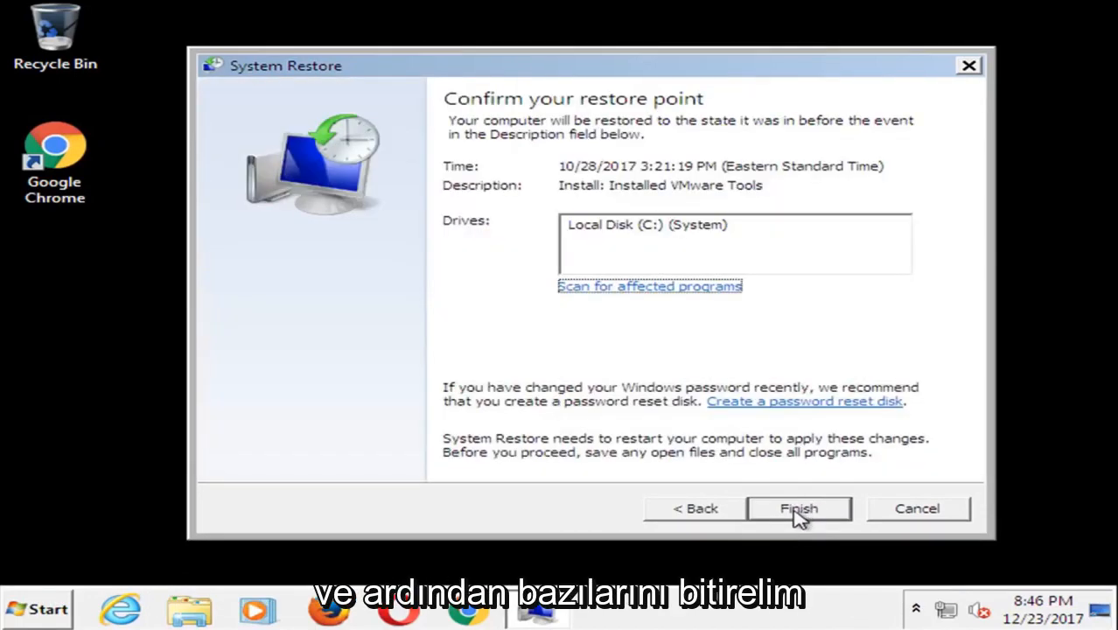
click(797, 508)
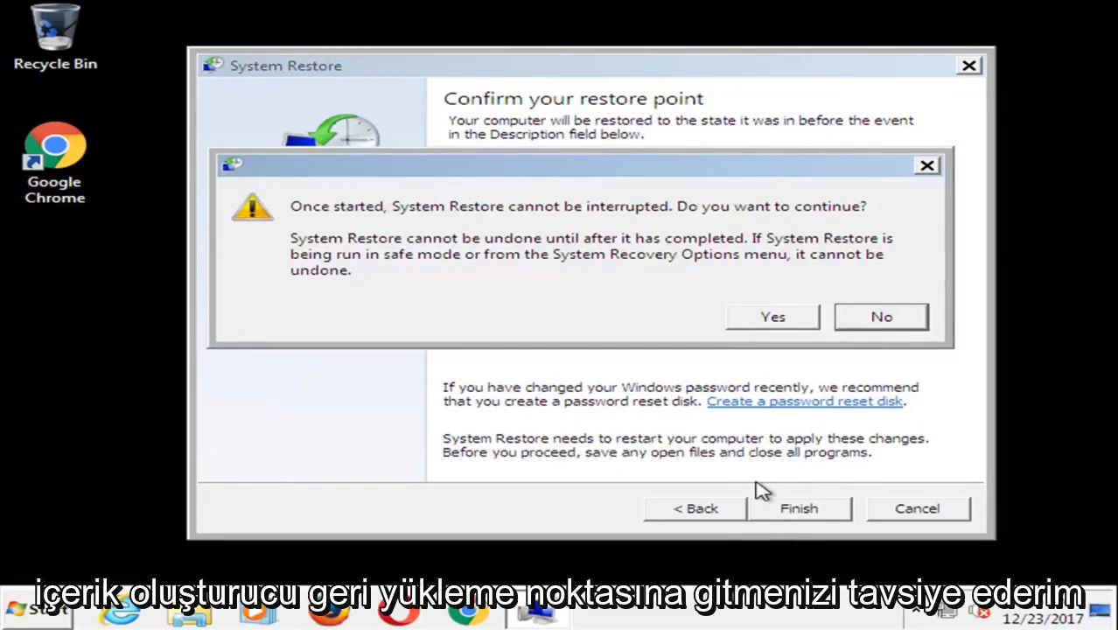
mouse_move(733, 319)
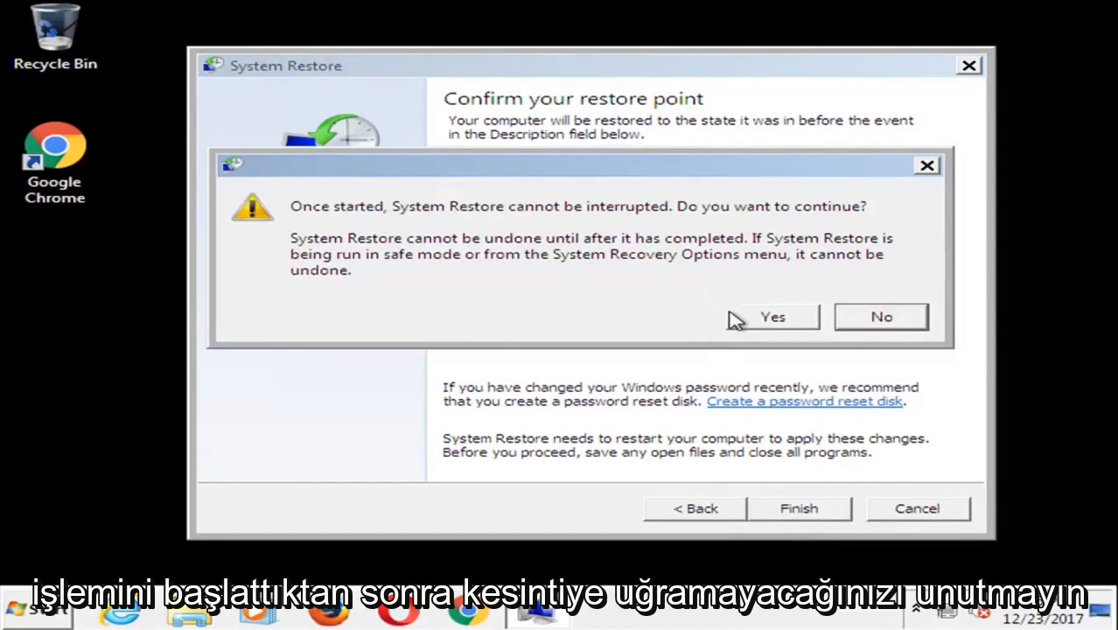
mouse_move(765, 330)
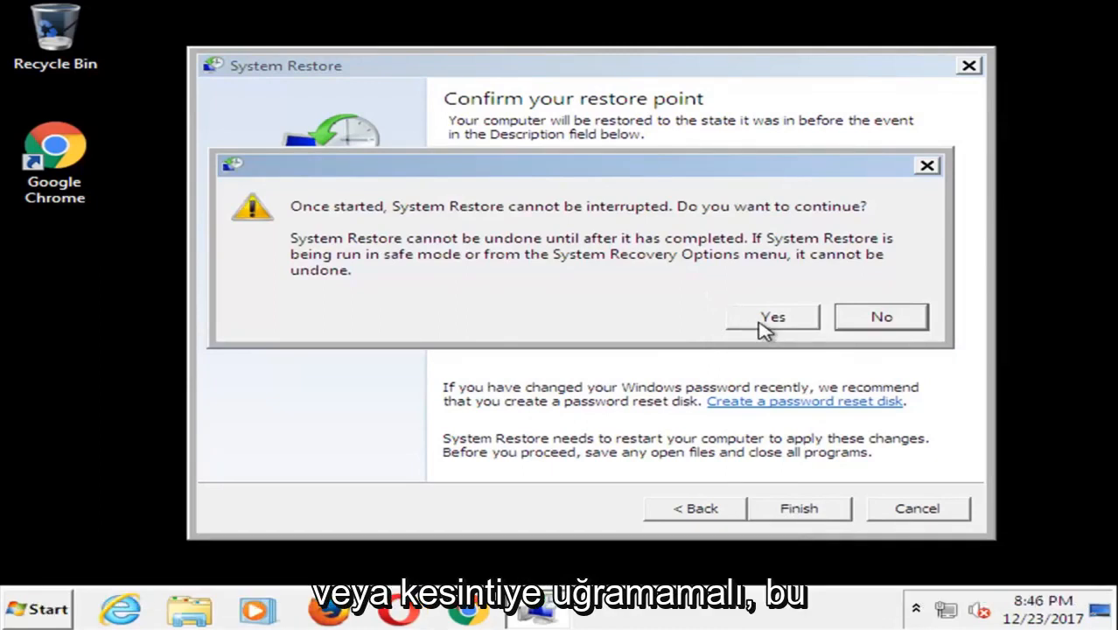
Step: Accept the warning that System Restore cannot be interrupted, starting the restore
click(772, 317)
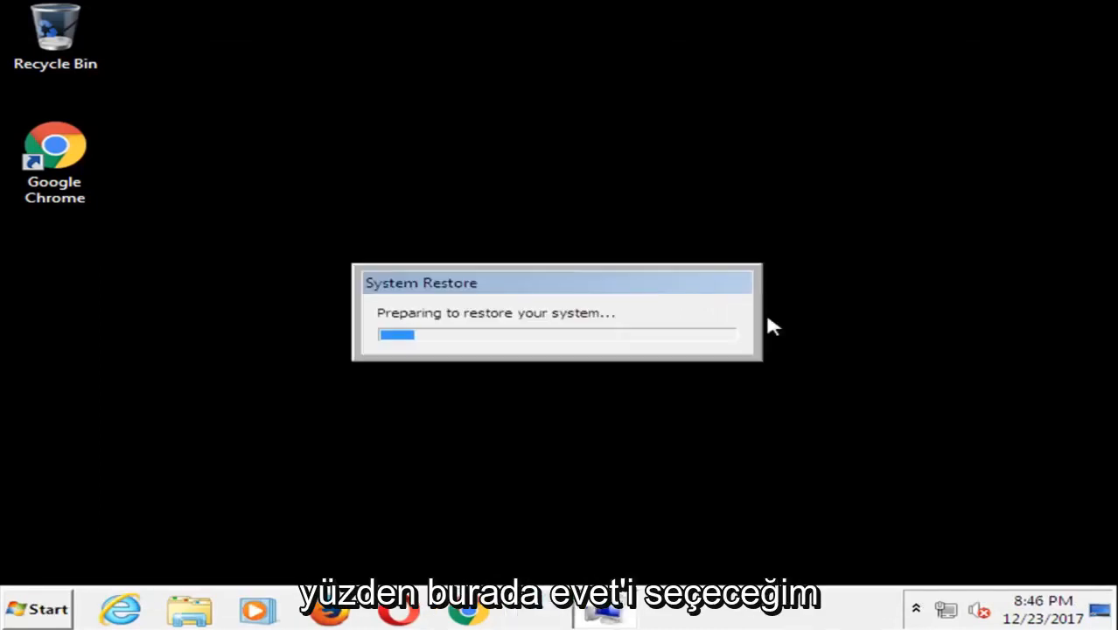